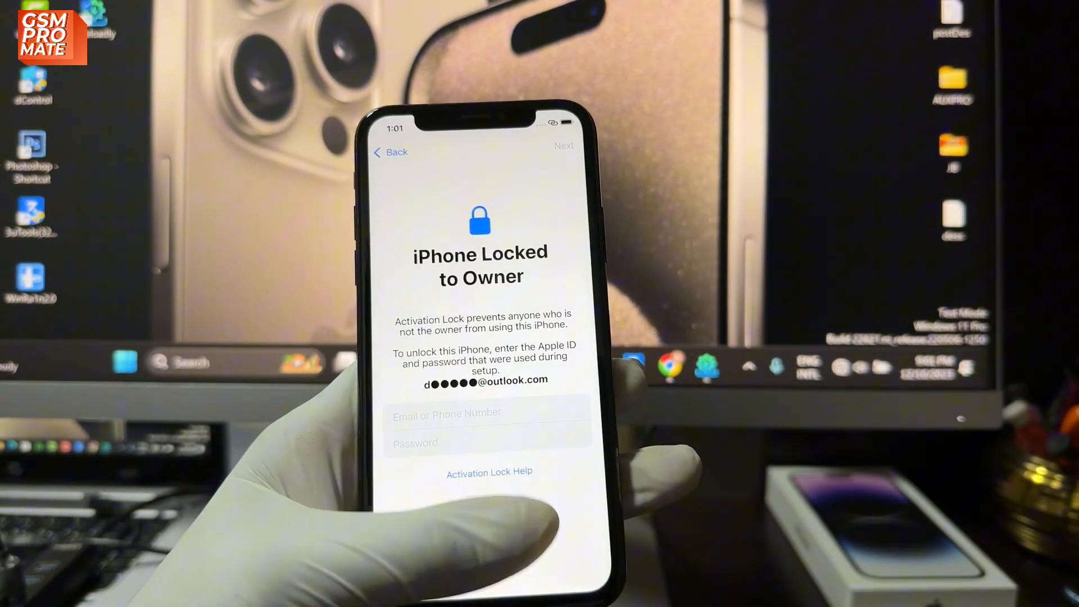
Extract the archive with WinRAR into a 'GSM ADJAA RAMDISK' folder and launch the tool
left_click(487, 414)
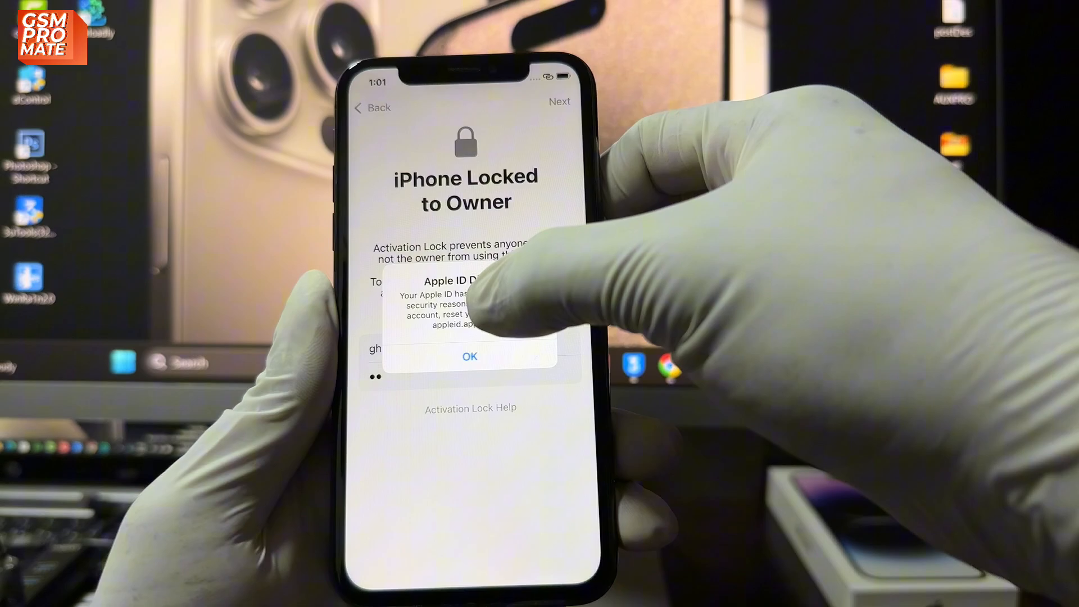
left_click(470, 357)
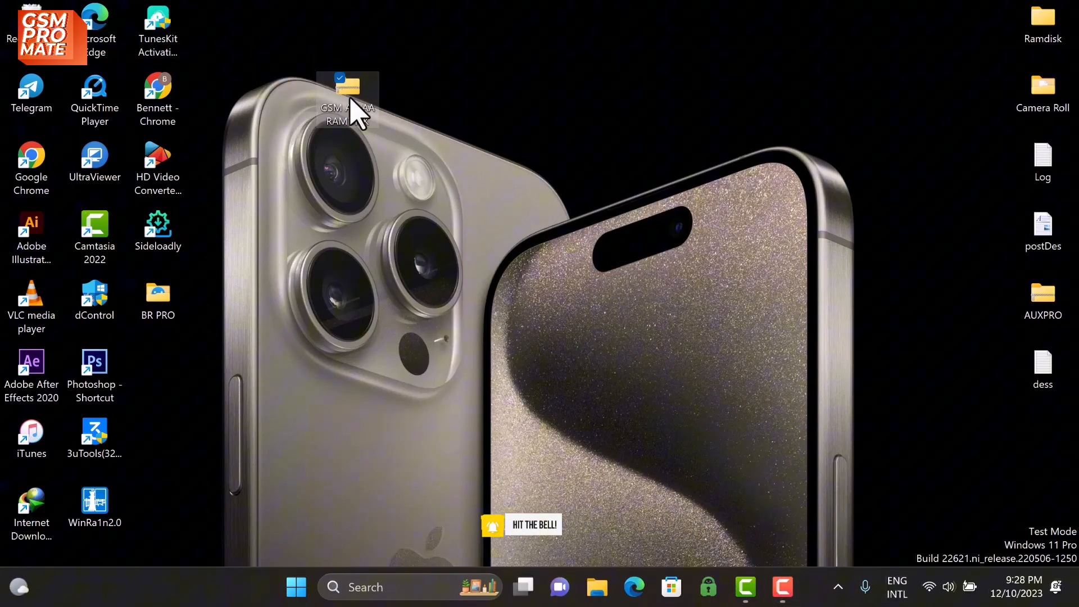
right_click(348, 104)
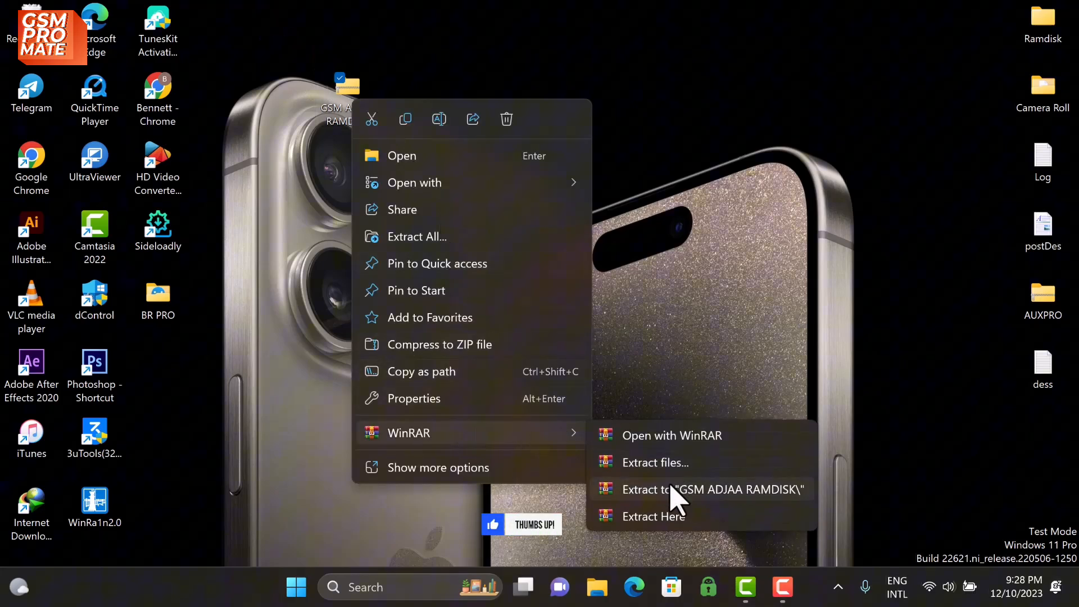
left_click(712, 490)
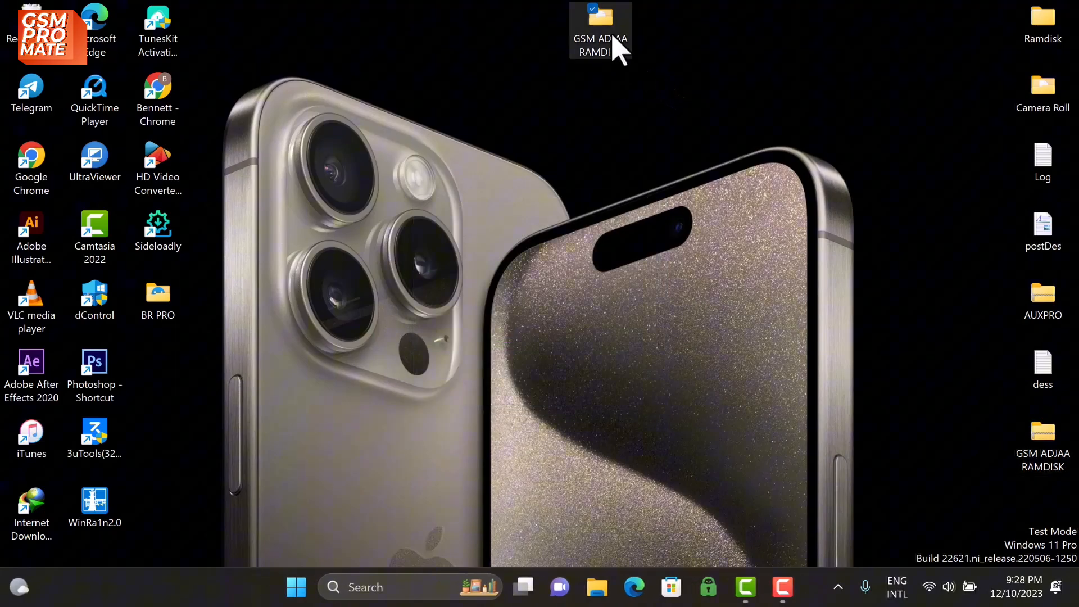
double_click(600, 28)
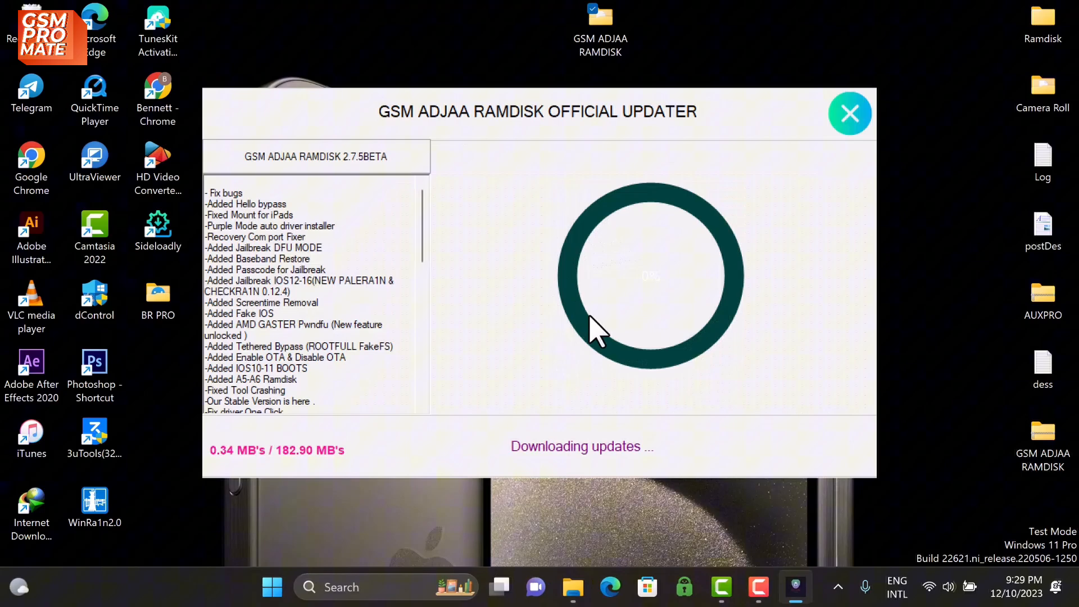
mouse_move(772, 324)
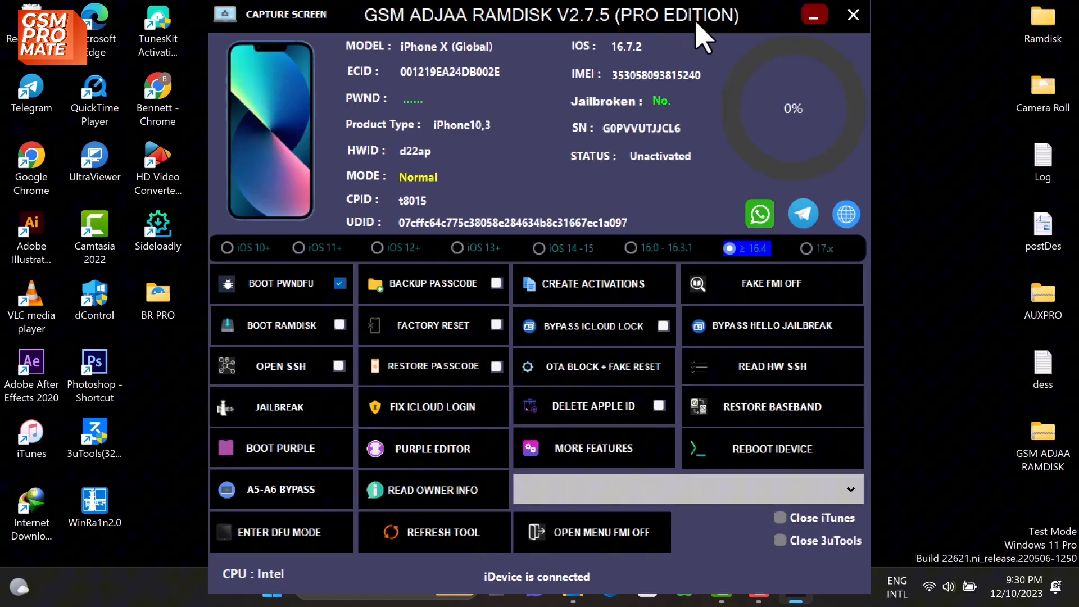
mouse_move(754, 128)
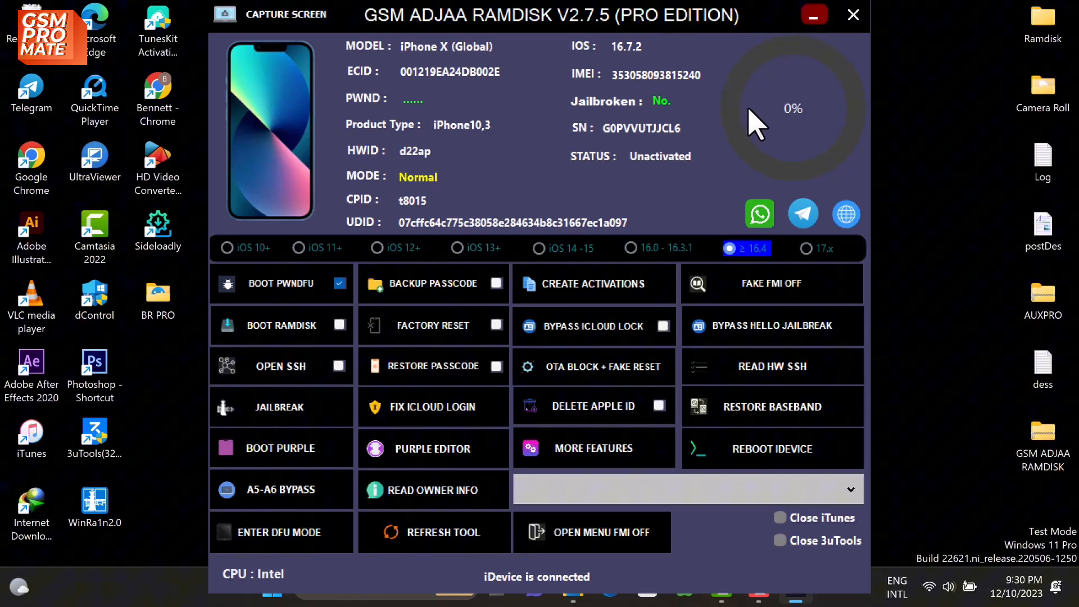
mouse_move(768, 31)
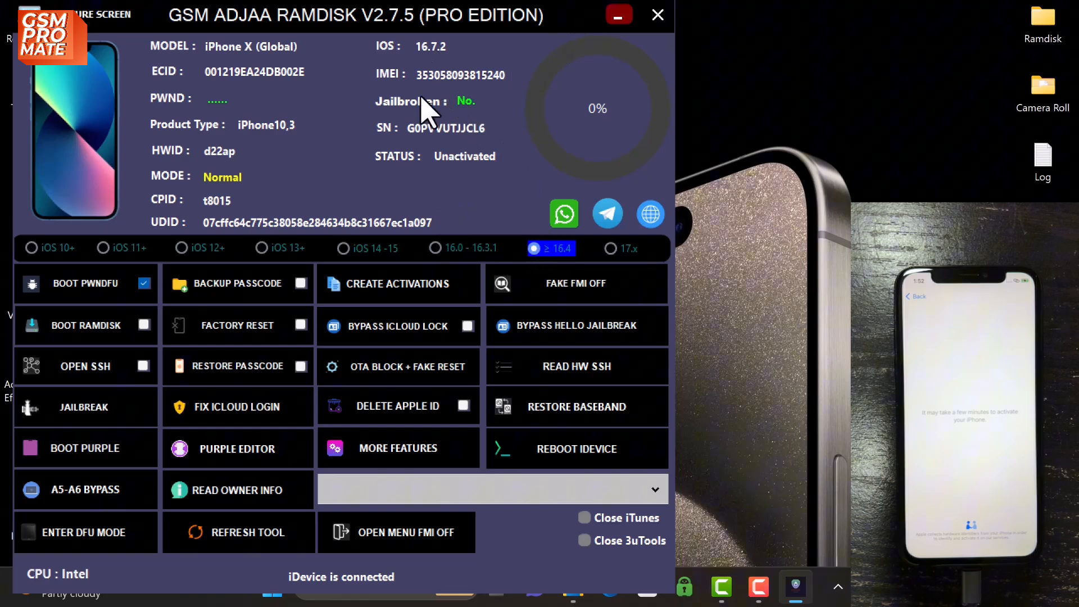
mouse_move(564, 244)
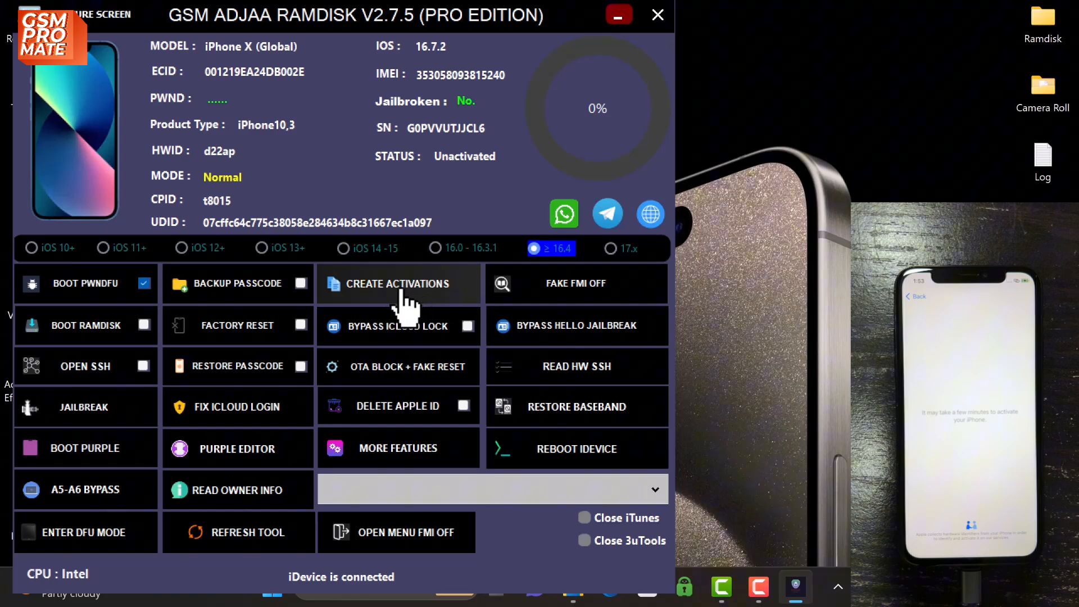
Create iPhone X activation files with No Change Serial and confirm login, activation and baseband files are OK
left_click(398, 283)
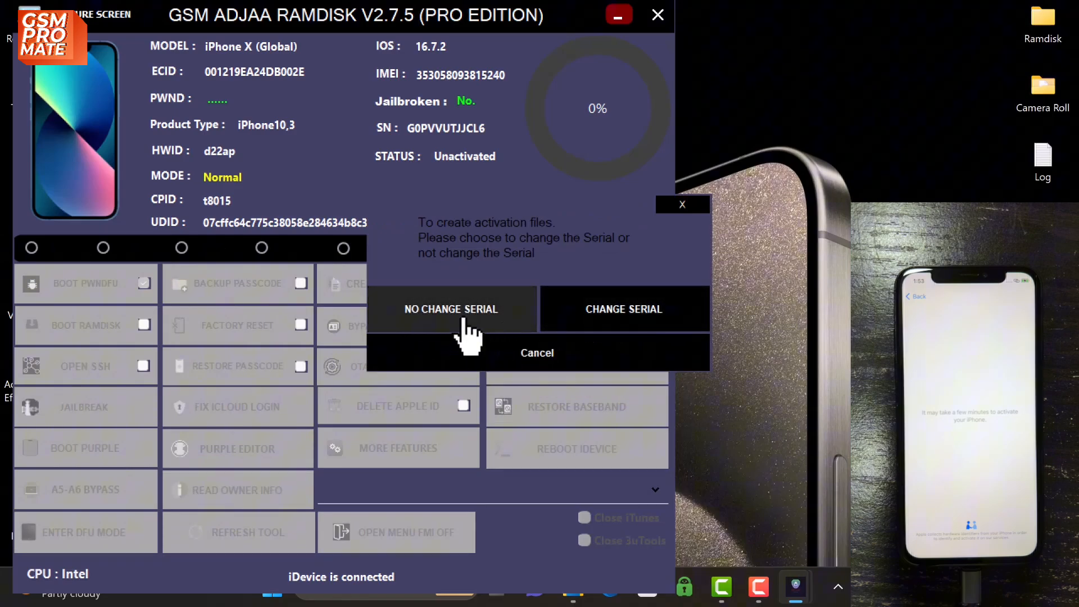
left_click(451, 309)
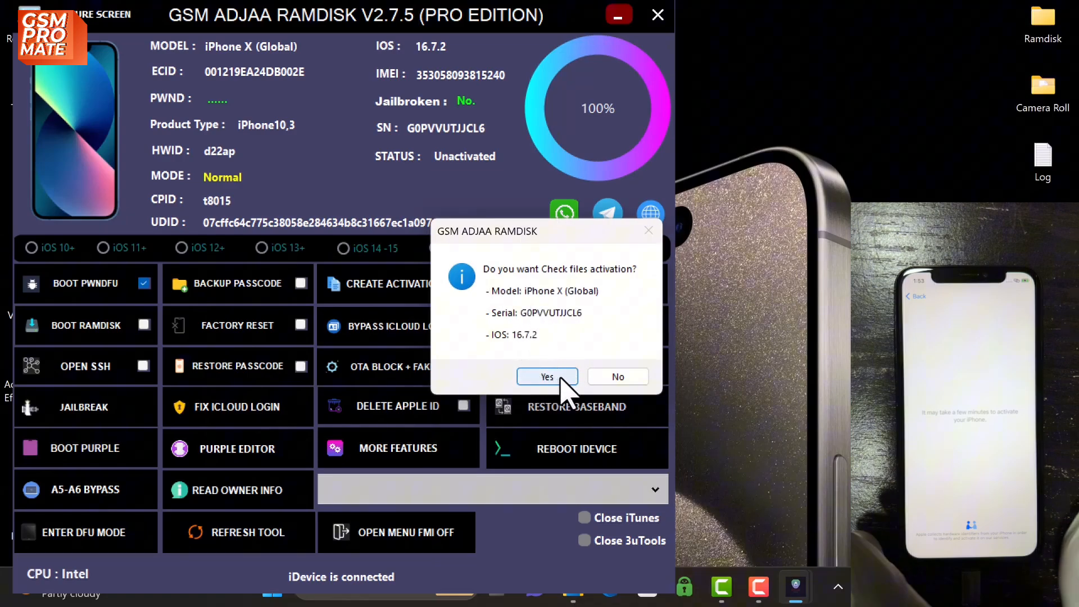
left_click(547, 377)
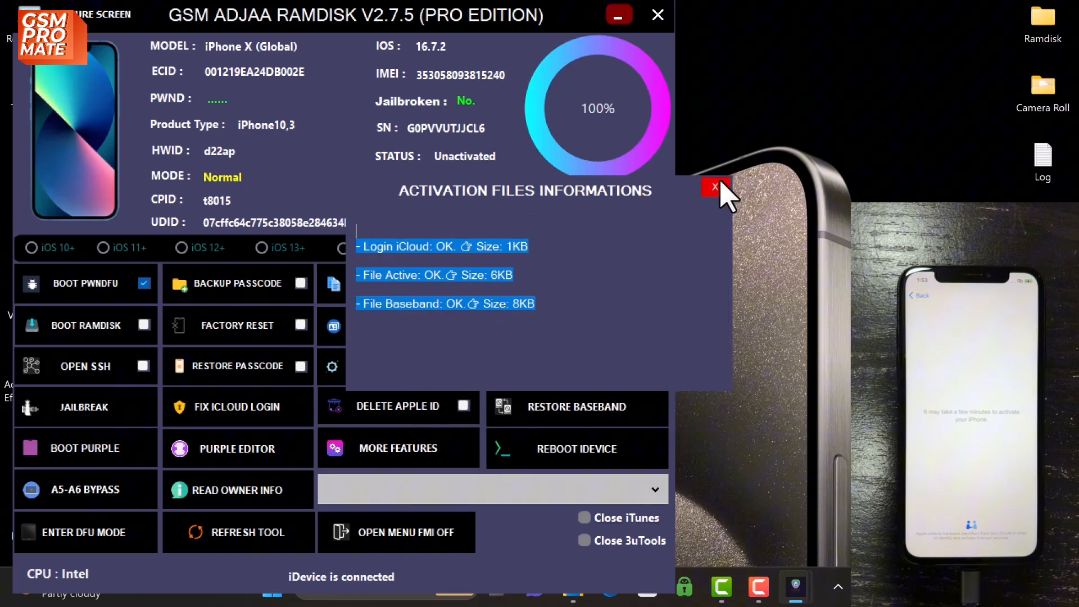
left_click(715, 188)
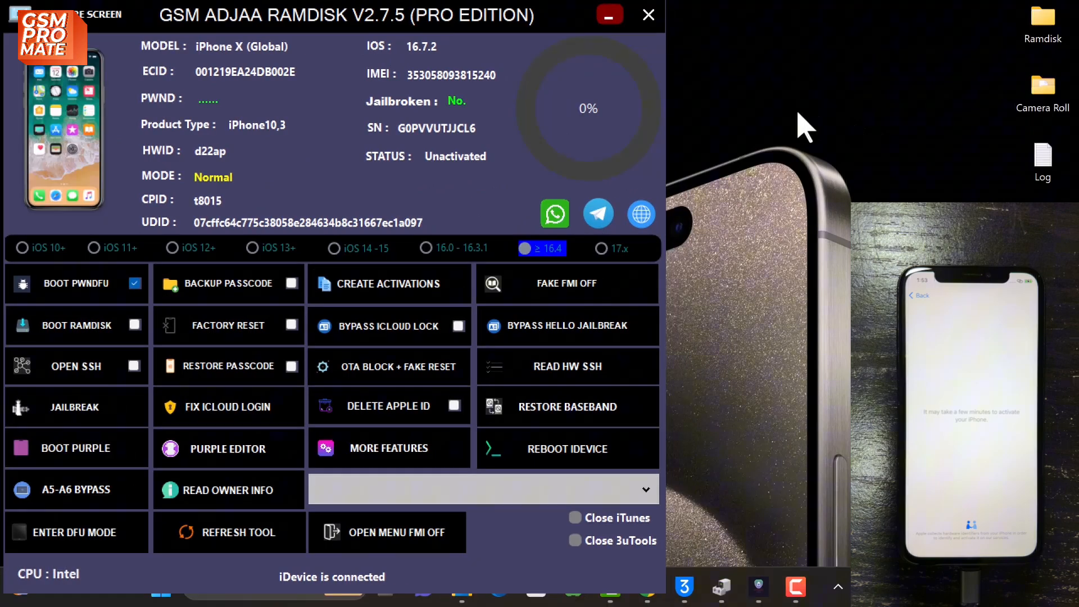
mouse_move(172, 282)
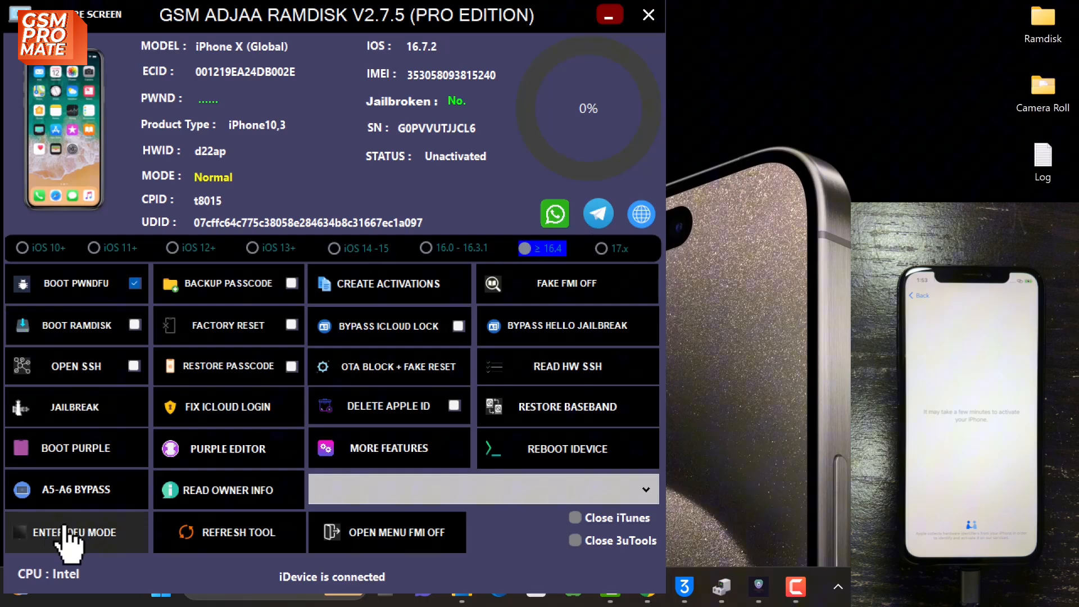
Move the iPhone X from recovery into DFU via the guided Side and Volume-down sequence
left_click(74, 533)
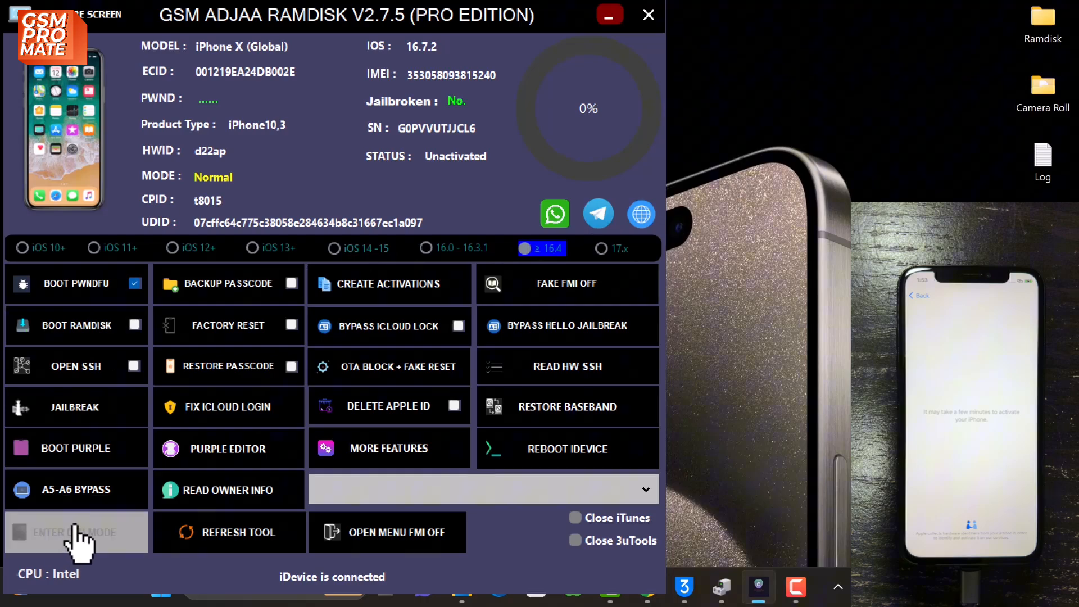
left_click(76, 532)
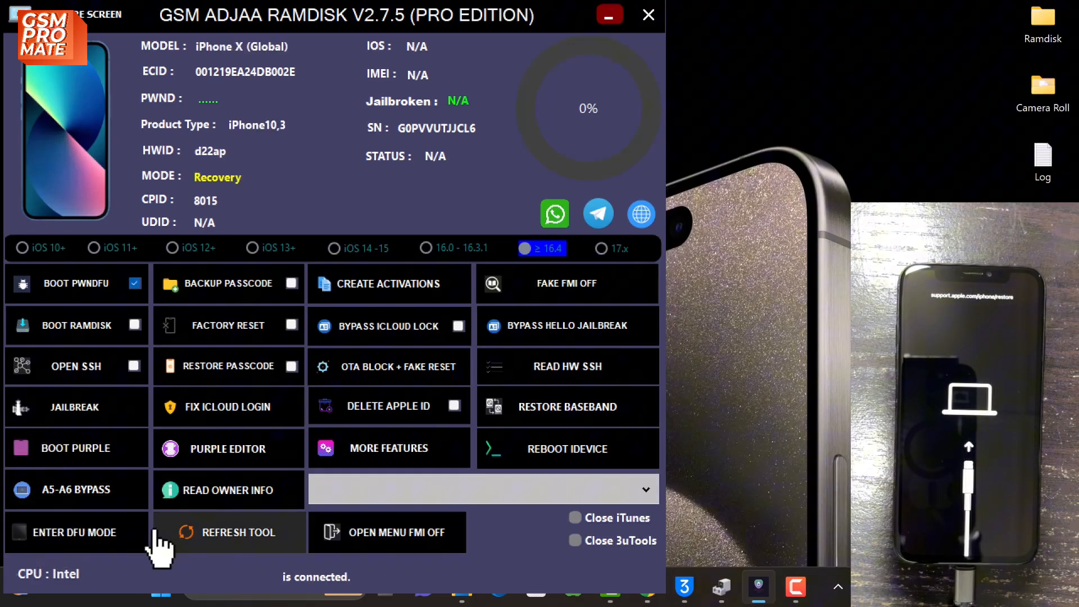
left_click(229, 532)
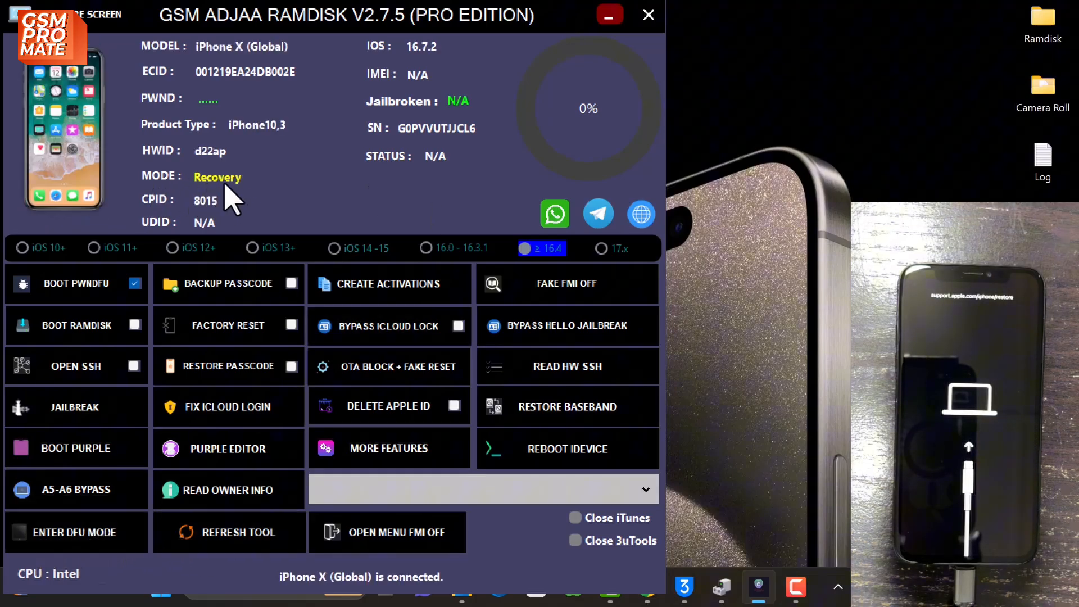
mouse_move(206, 200)
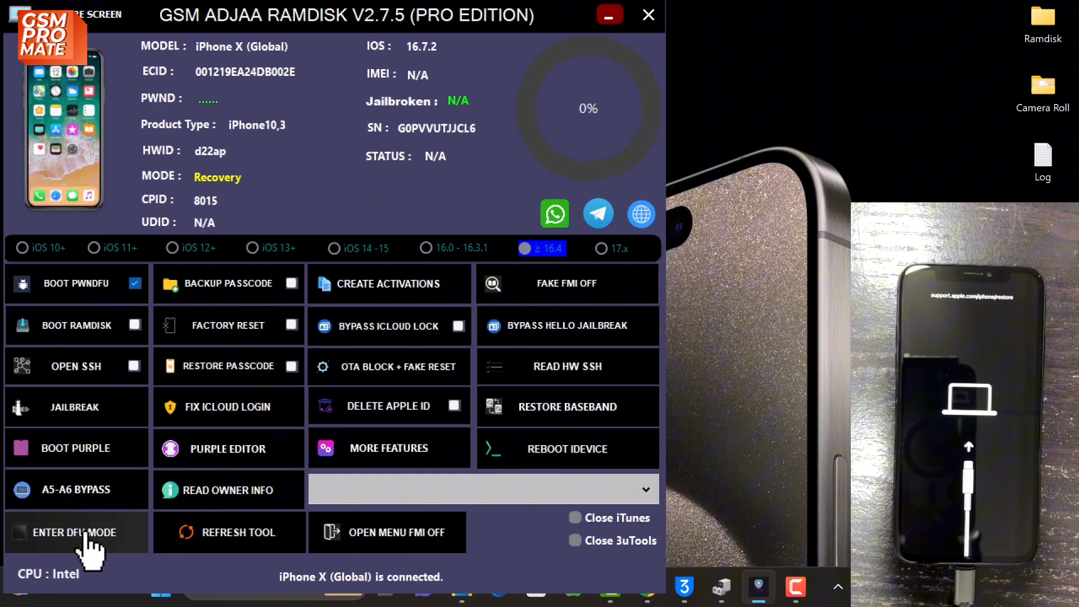
left_click(66, 532)
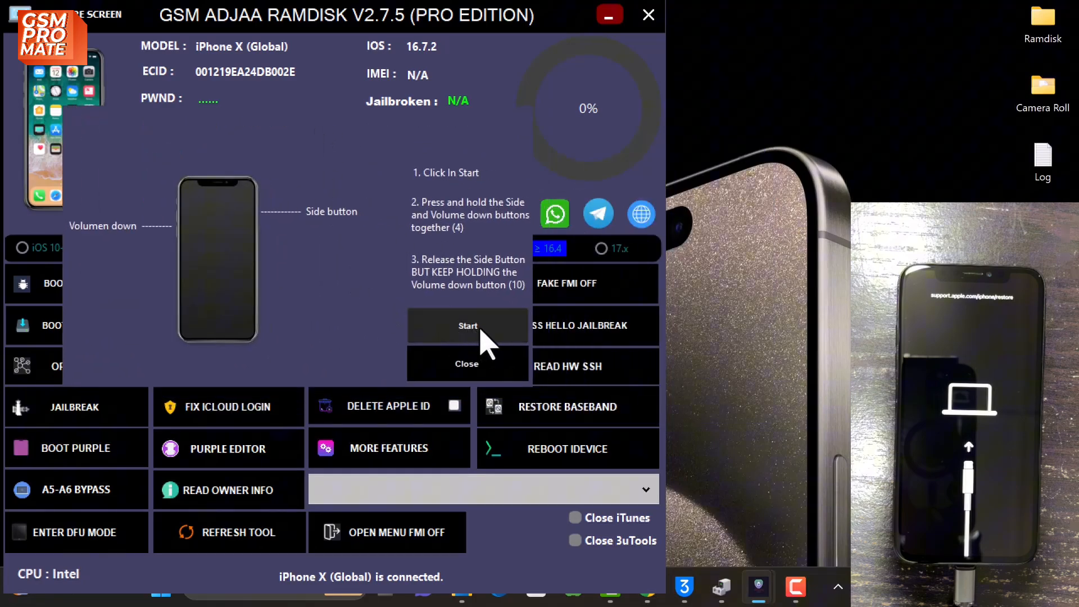
left_click(467, 326)
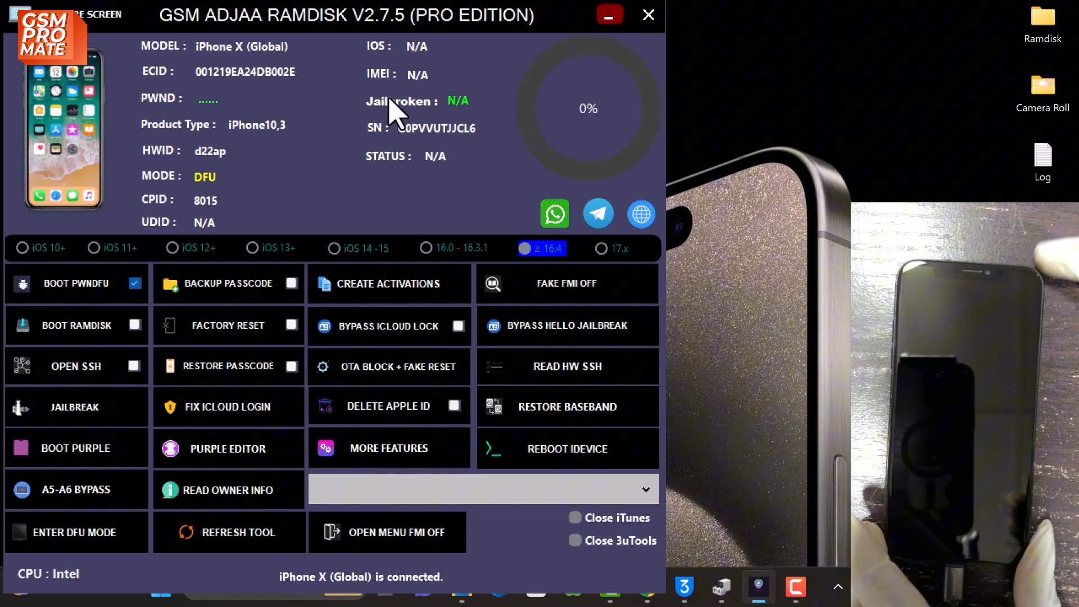
mouse_move(496, 258)
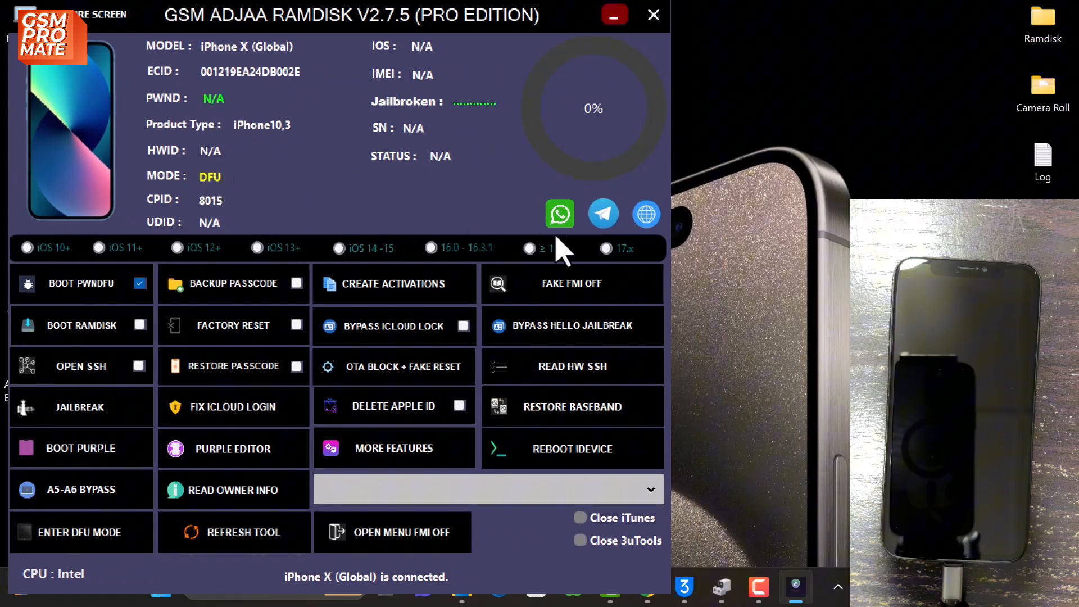
Choose the ≥ 16.4 option and run Boot PwnDFU until the iPhone X shows PWNED
left_click(530, 248)
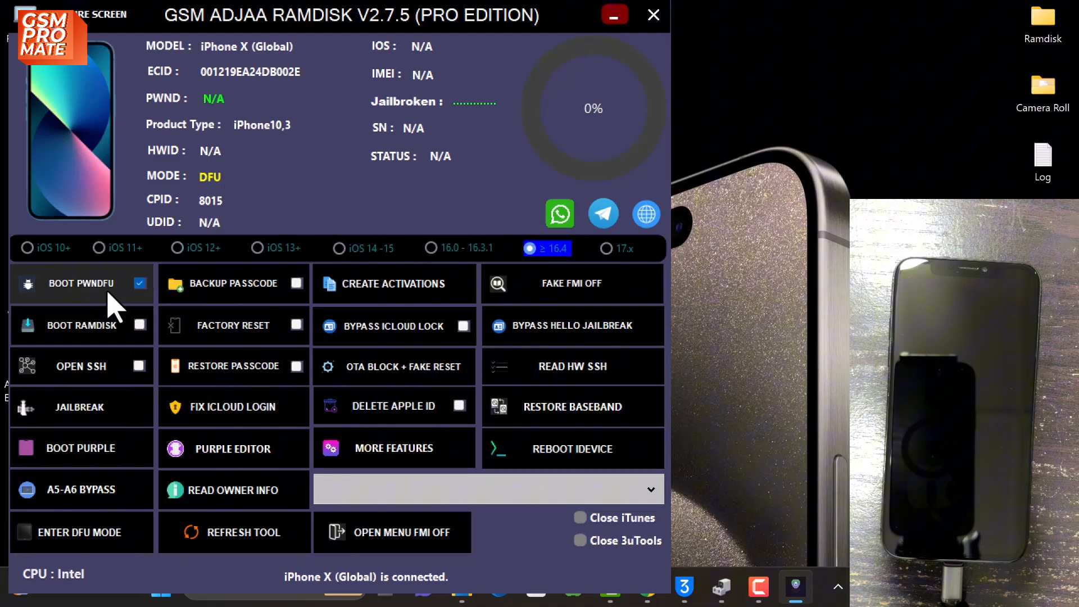
left_click(80, 283)
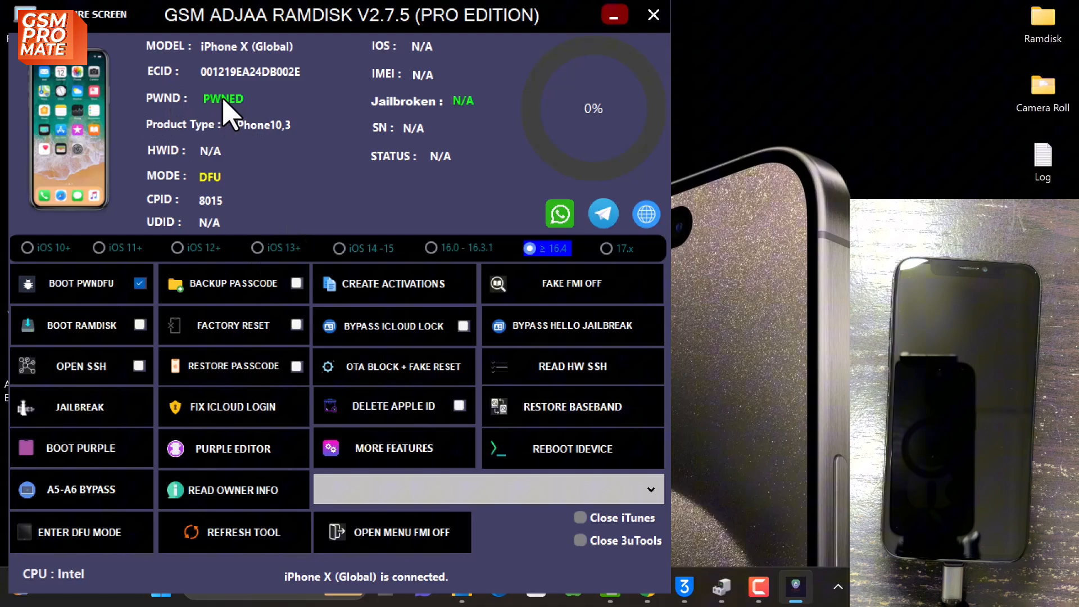
mouse_move(207, 155)
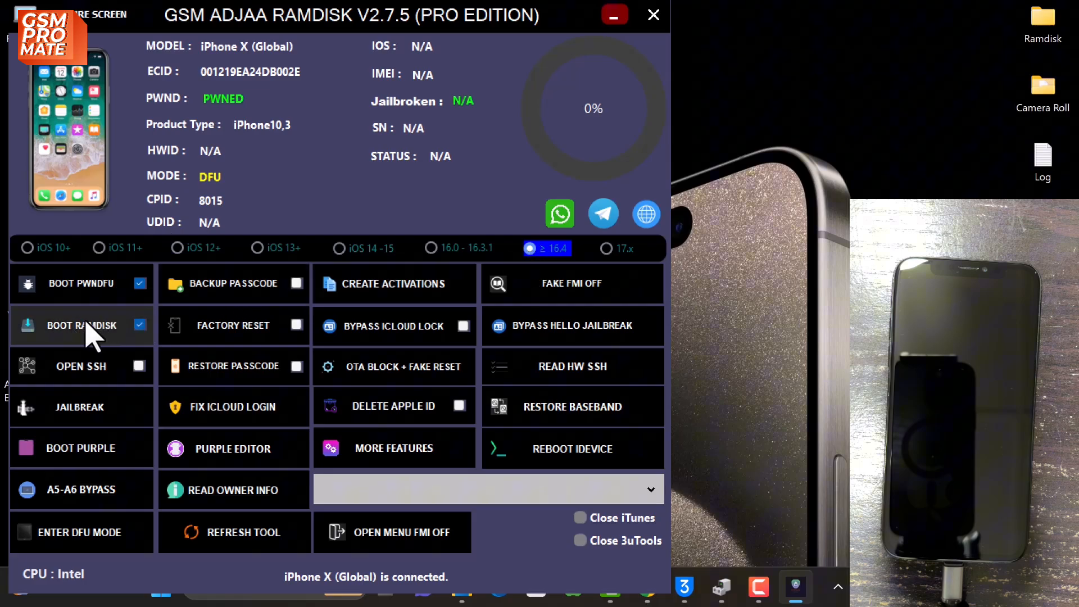
Run Boot Ramdisk on the pwned iPhone X and let the ramdisk download start
left_click(81, 325)
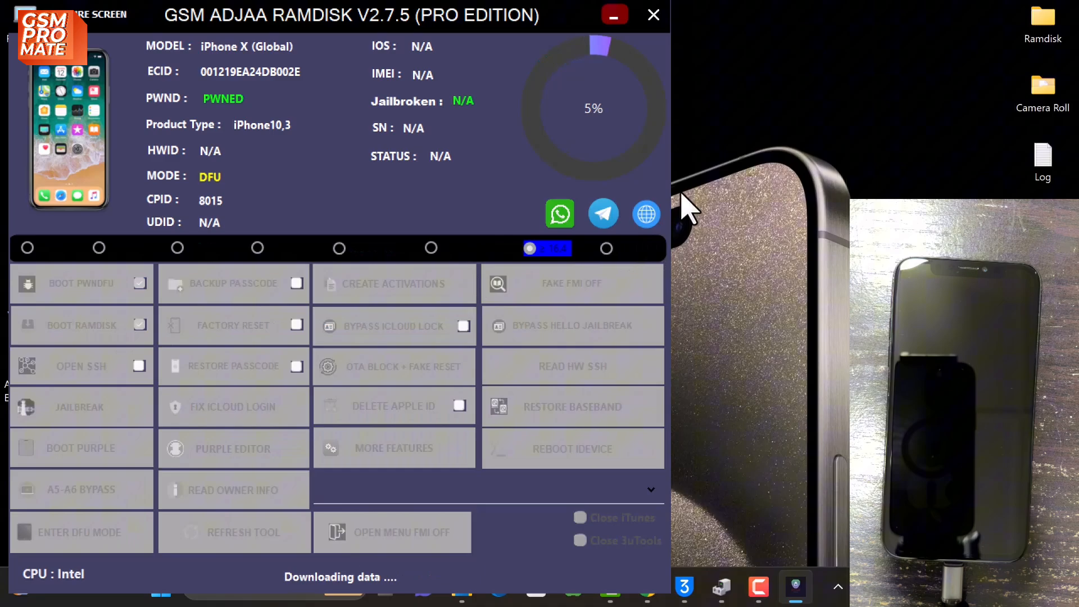
mouse_move(481, 496)
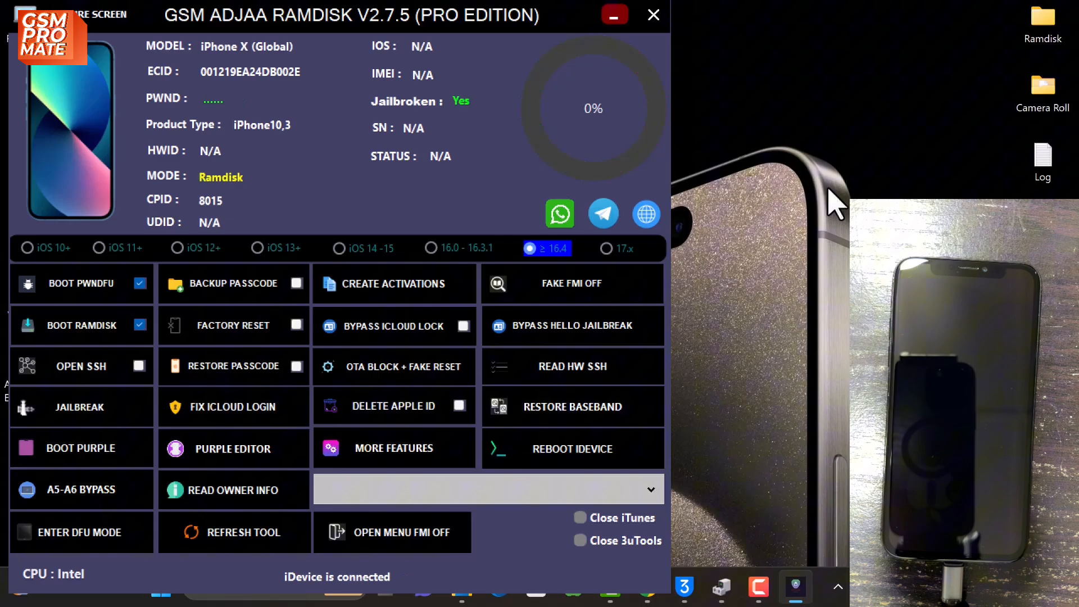
mouse_move(108, 113)
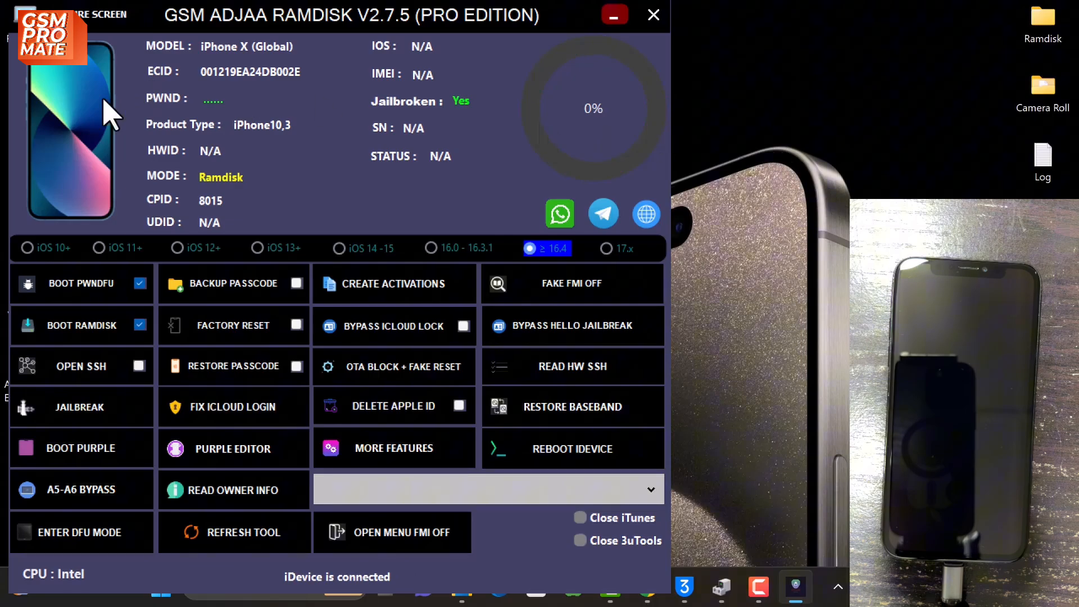
mouse_move(227, 193)
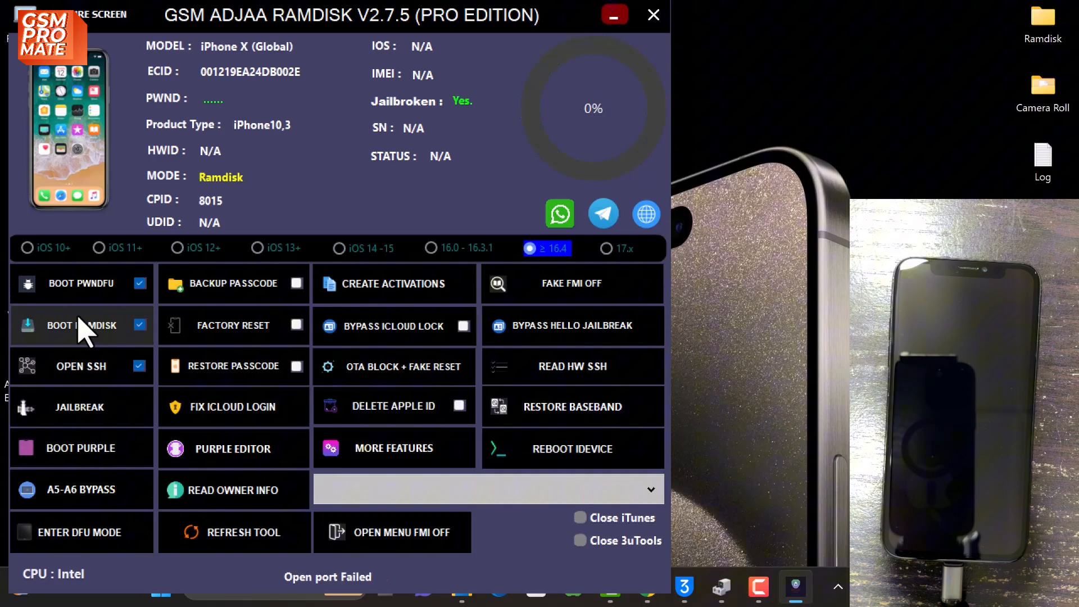
mouse_move(382, 341)
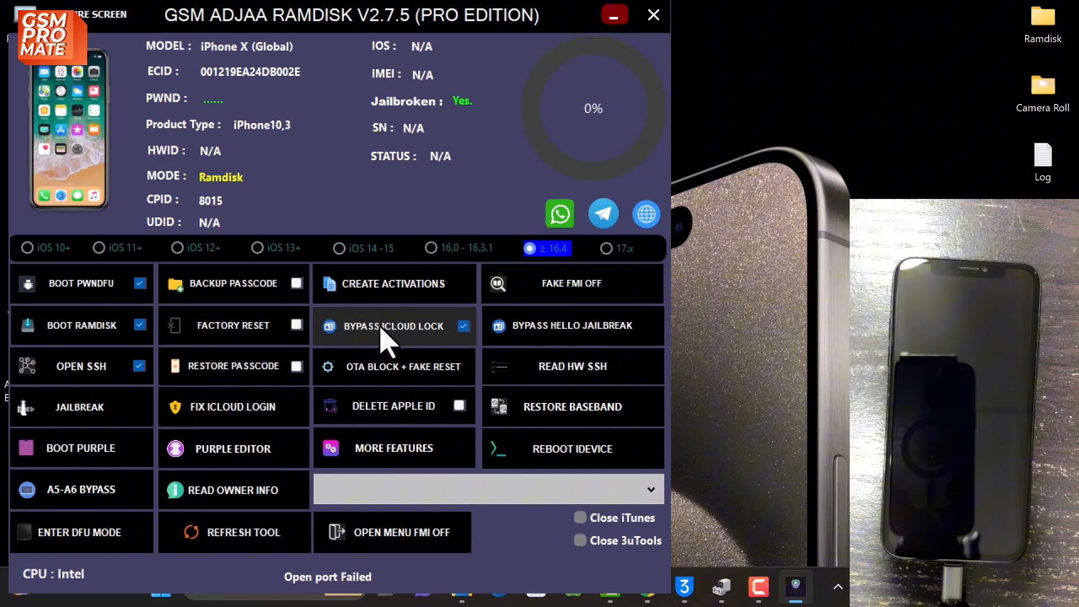
Run Bypass iCloud Lock, answer the airplane prompt, and decline baseband disabling and update blocking
left_click(393, 326)
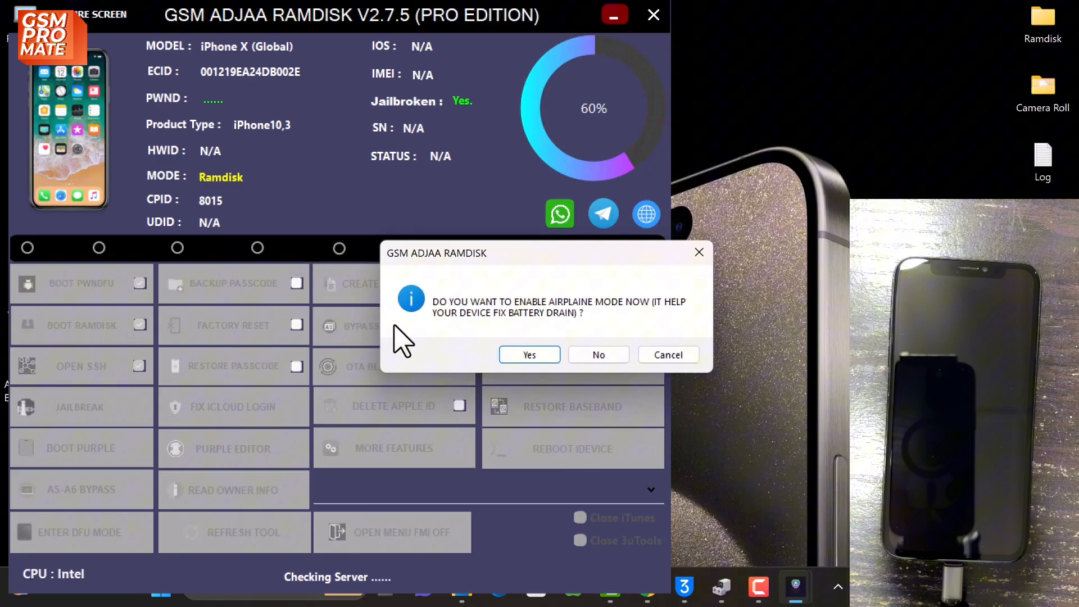
left_click(597, 355)
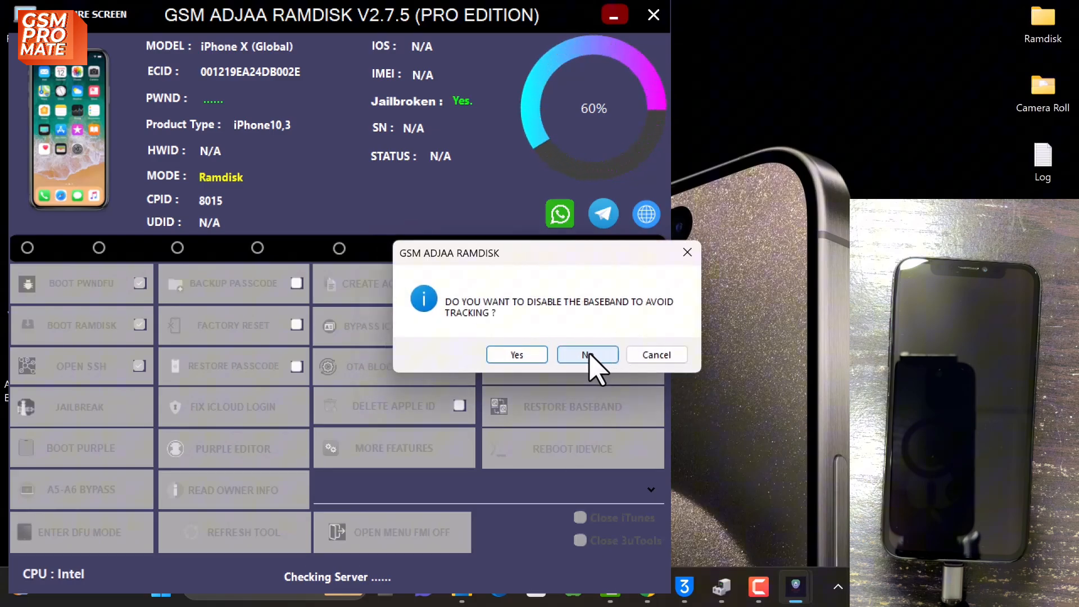
left_click(587, 355)
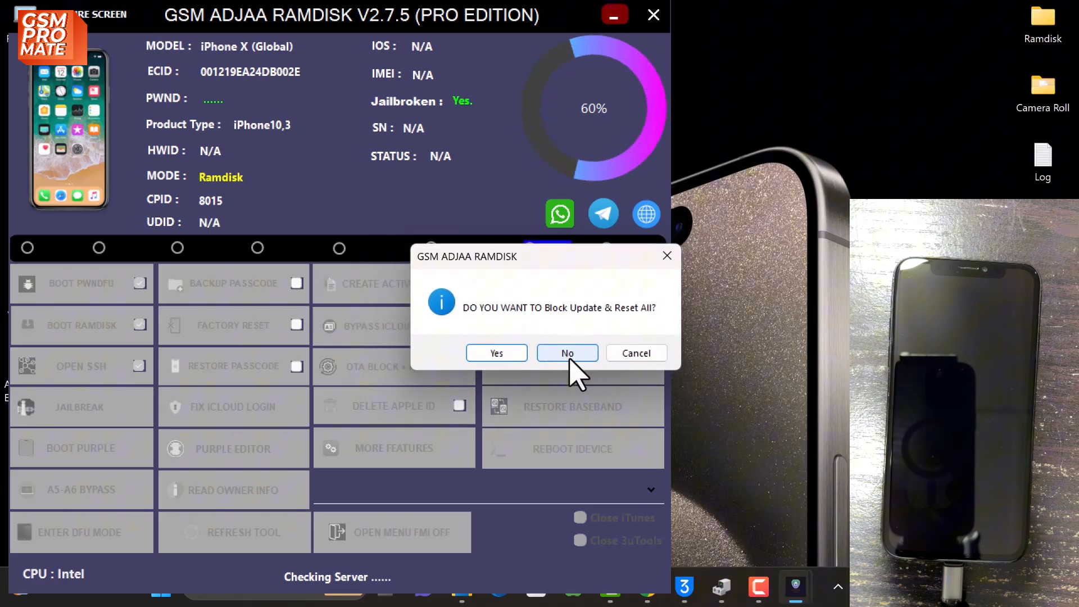
left_click(567, 352)
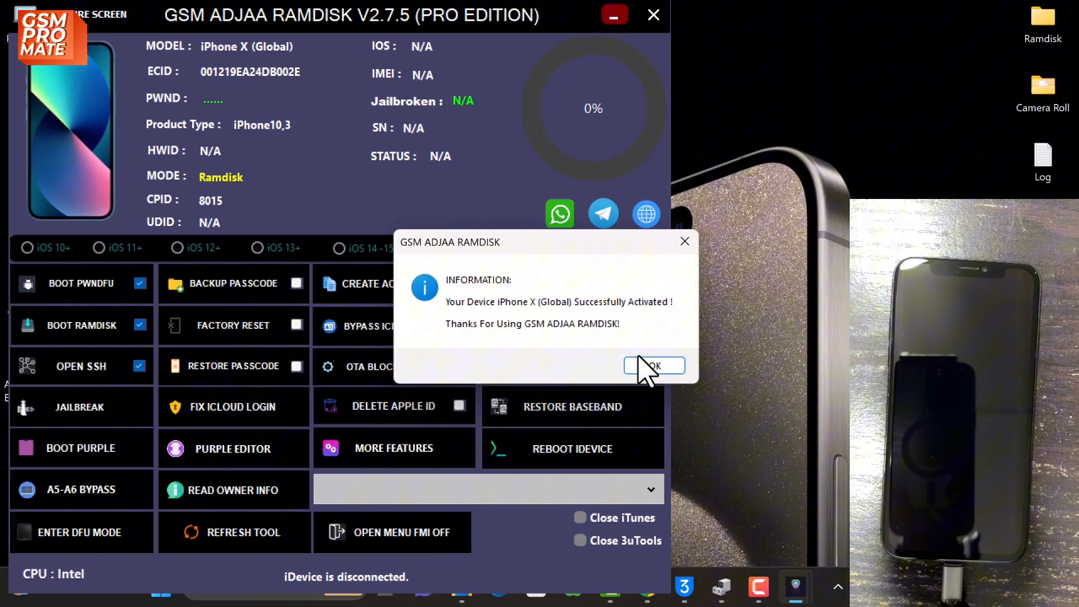
mouse_move(599, 351)
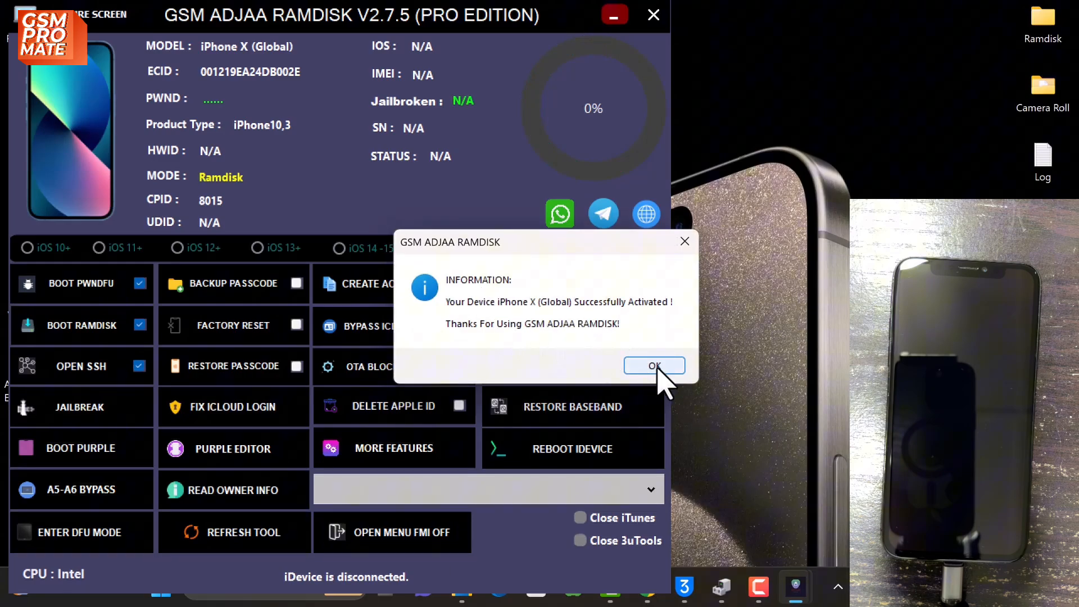
Acknowledge the activation success message and dismiss the telegram network error after the reboot
left_click(654, 366)
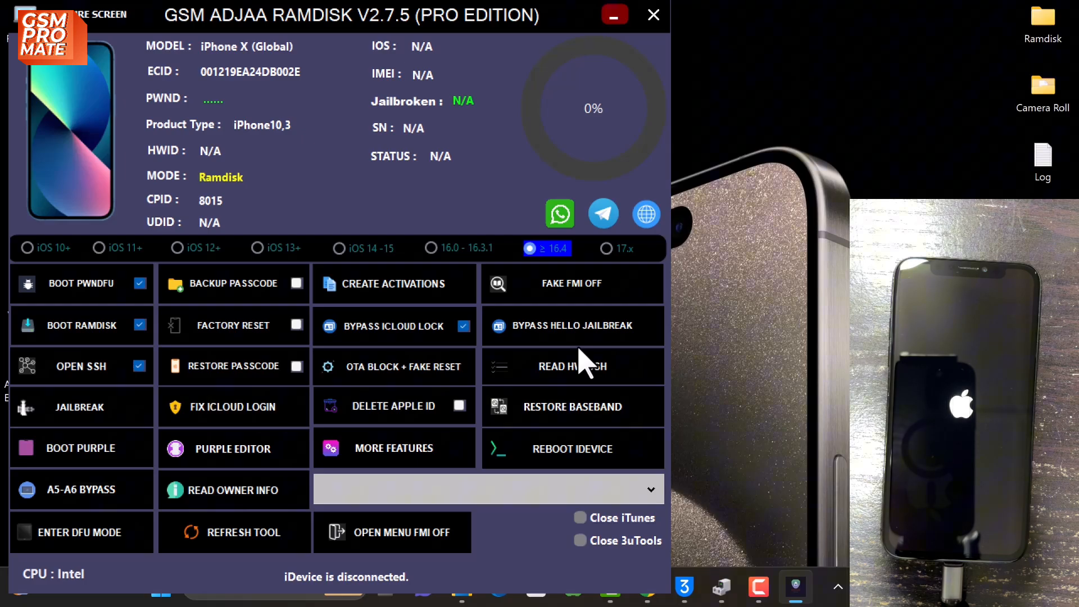
left_click(603, 213)
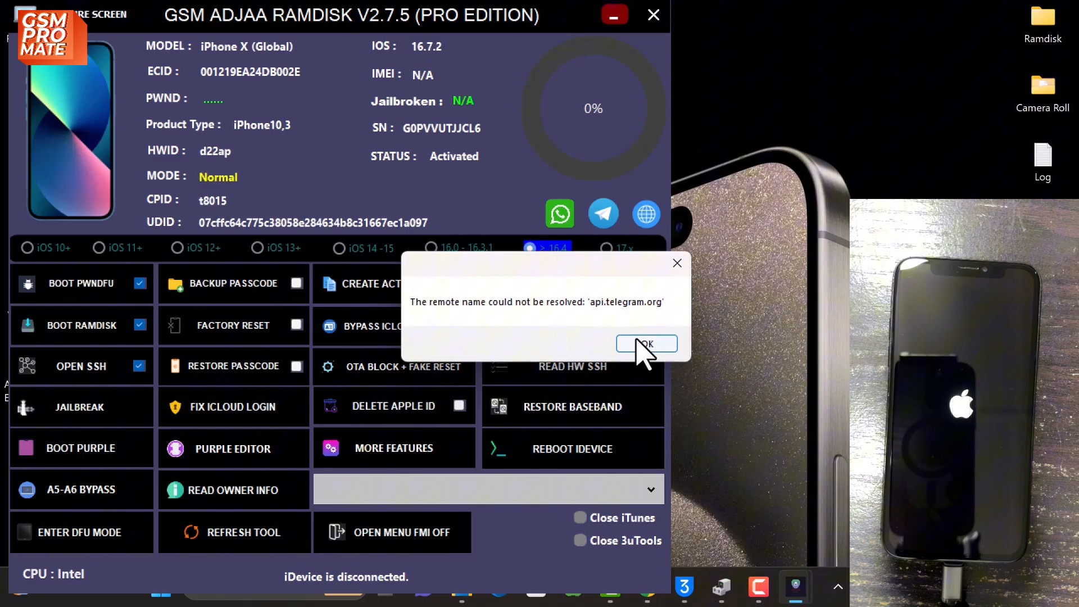
left_click(644, 344)
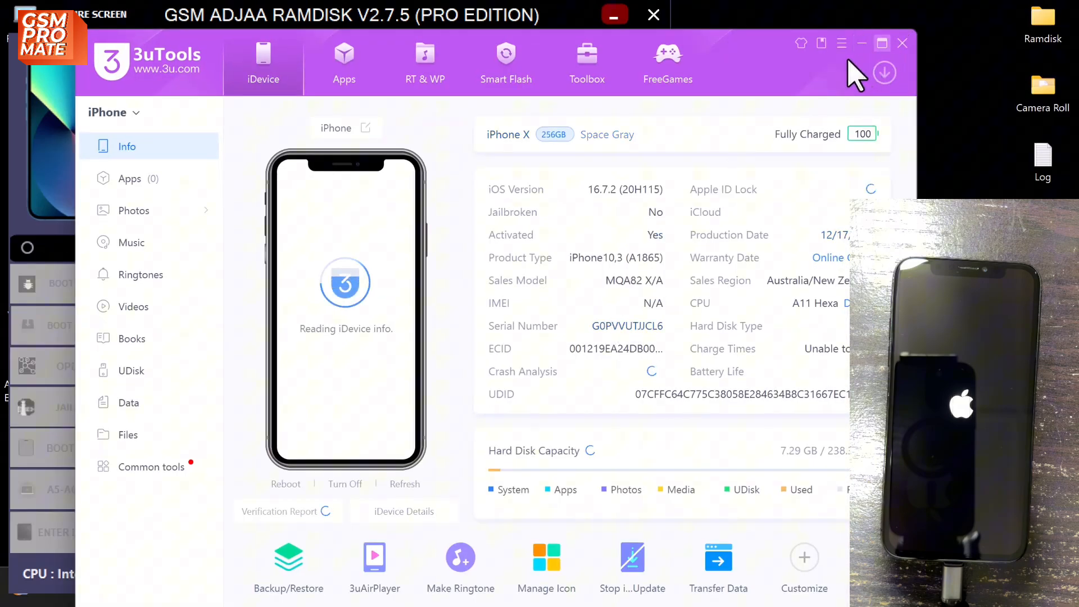